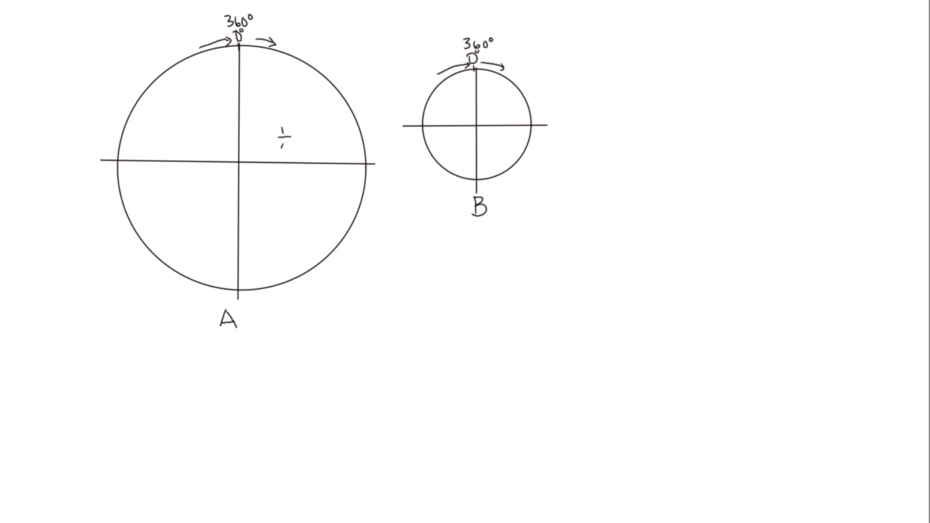
Handwrite the fraction 1/4 inside circle A's upper-right quarter
text(4)
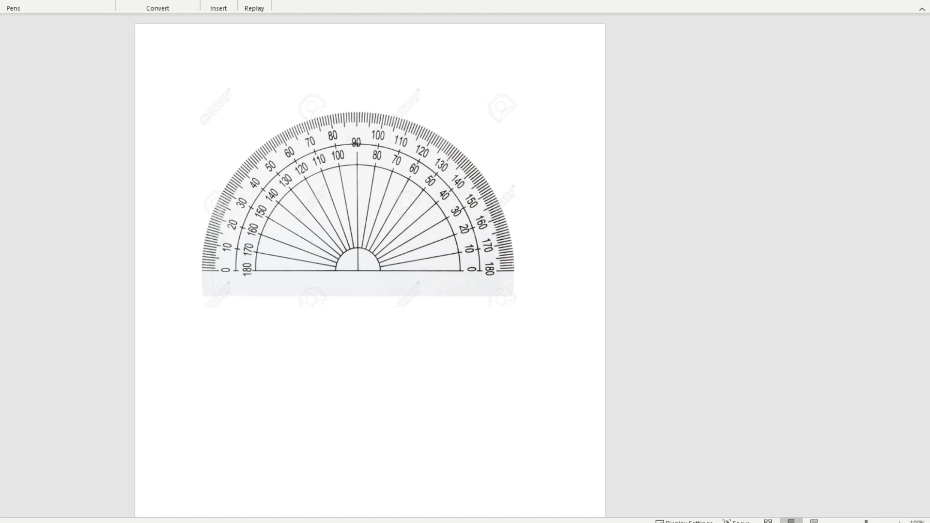
With a Draw pen, circle the 0 and 180 marks at both protractor ends, adding arrows to the zeros
click(190, 302)
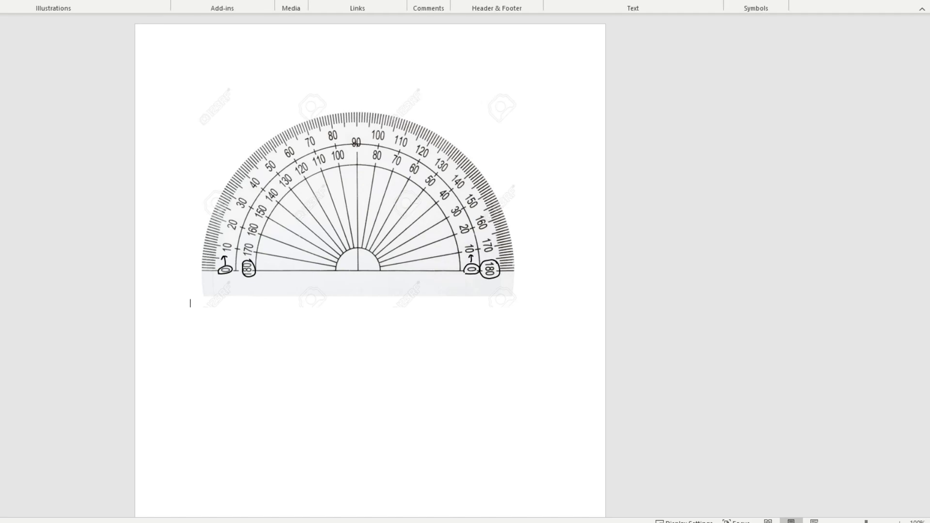
Insert a Line Arrow from the protractor centre rightward along the baseline past 0
click(53, 8)
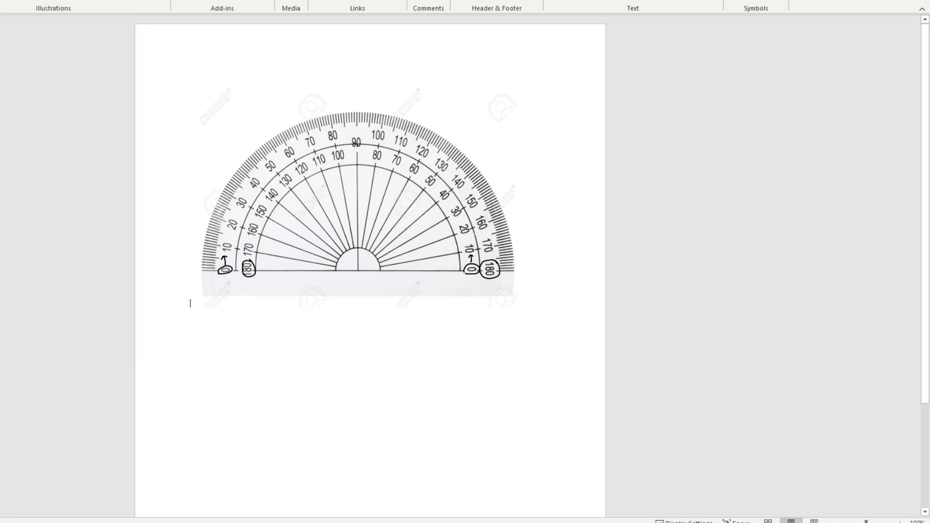
click(356, 196)
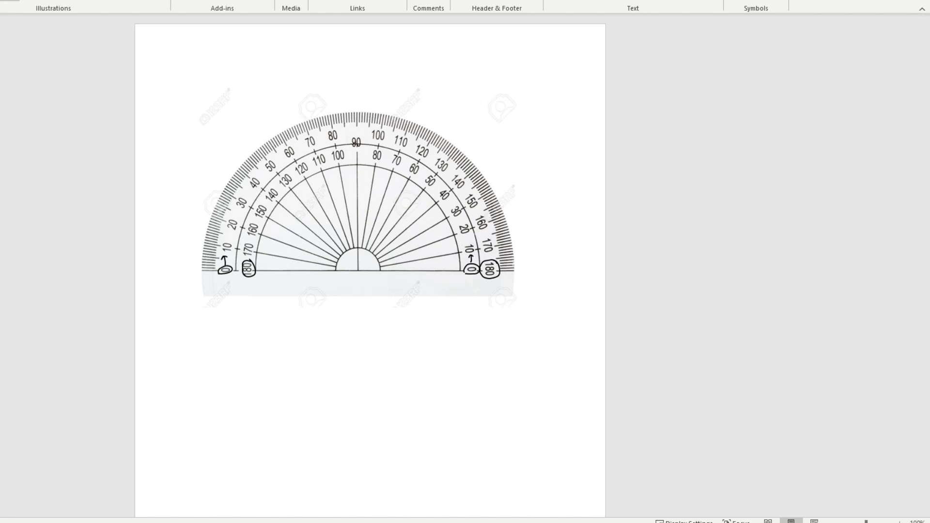
click(53, 8)
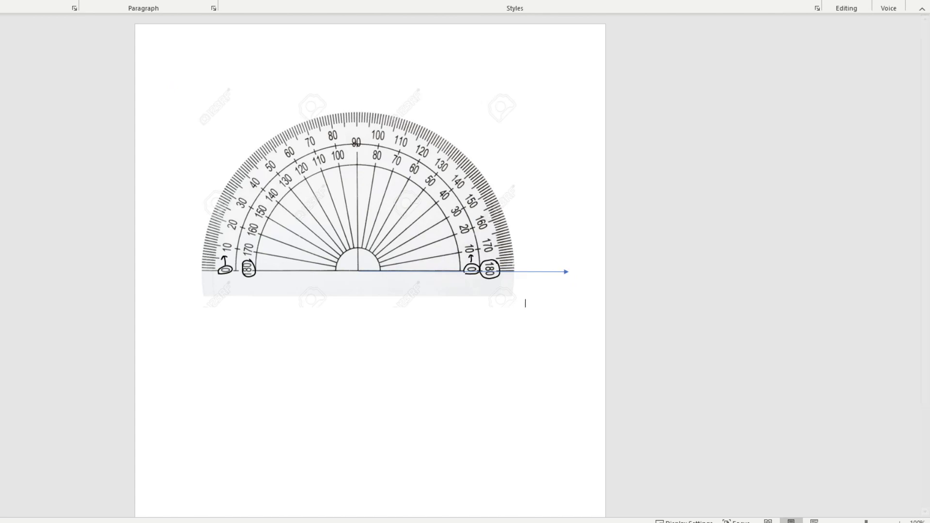
Add a second arrow from the centre through 40° and begin handwriting 'acu' beside it
click(118, 8)
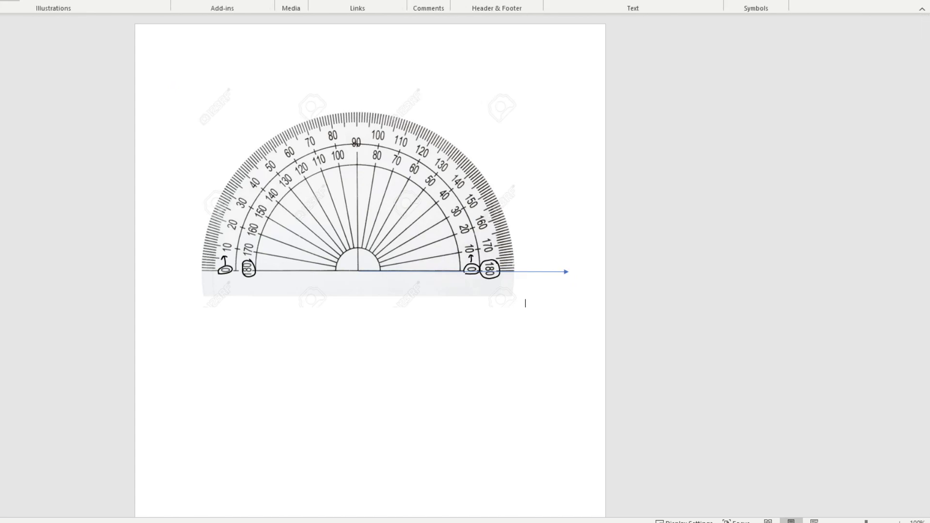
click(53, 8)
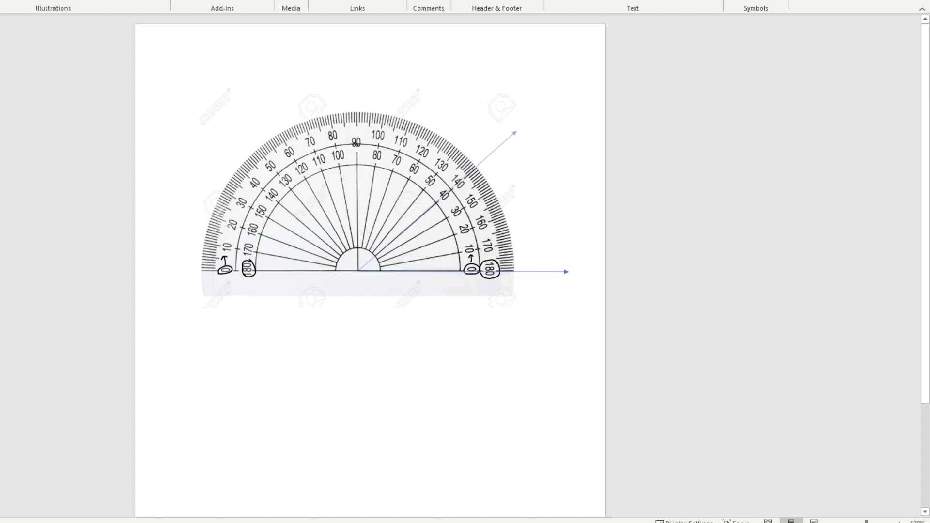
click(525, 302)
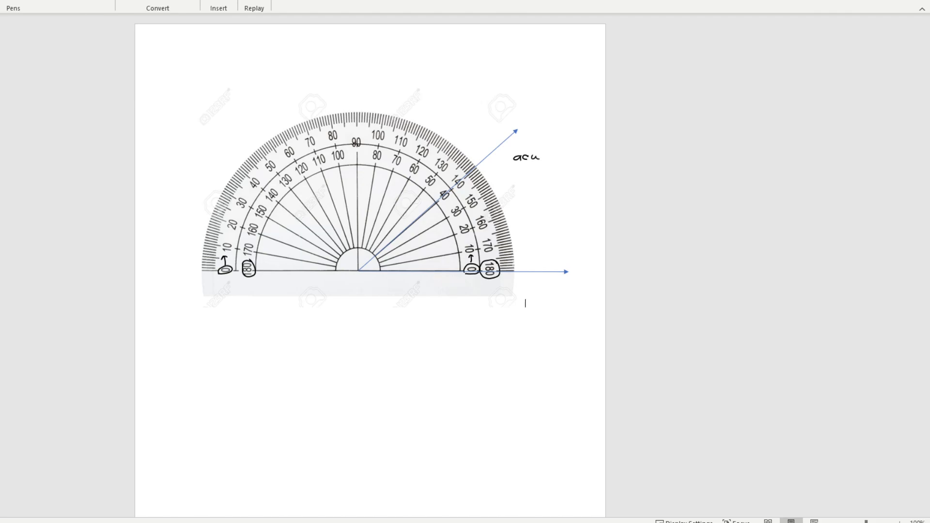
Finish 'acute', write 'acute – less than 90°', arrow the 90 mark, and circle 40 and 140
text(te)
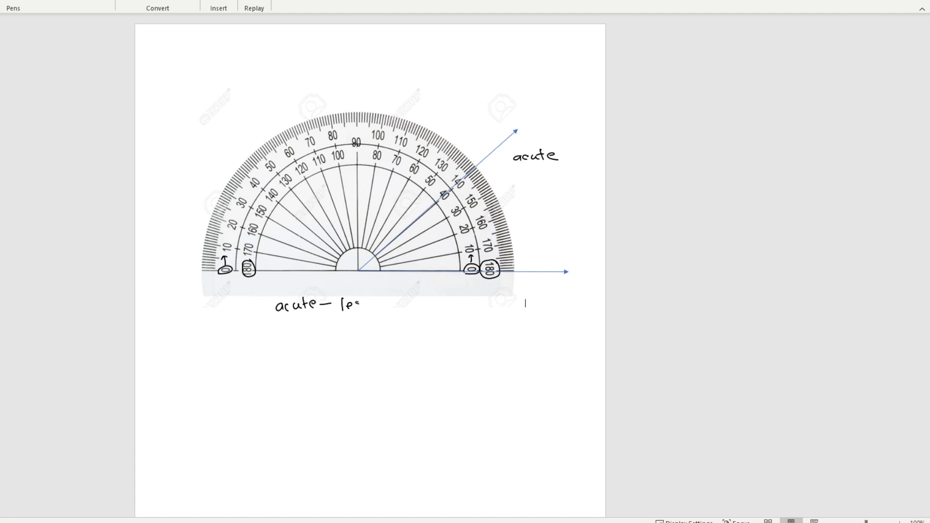
text(less than)
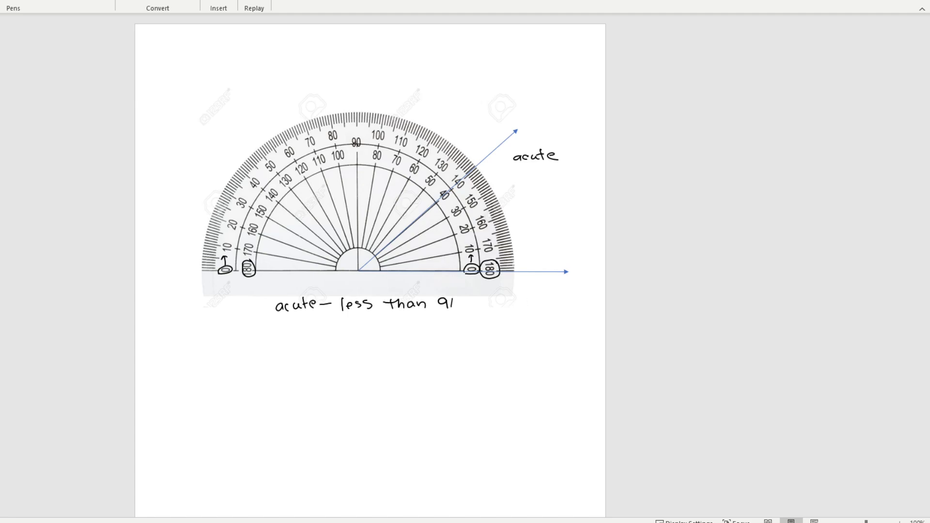
text(90°)
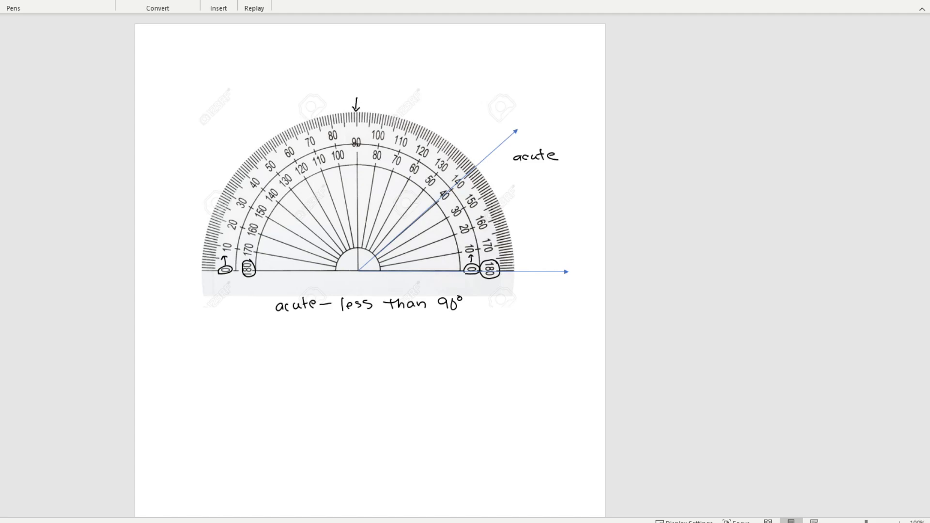
click(524, 303)
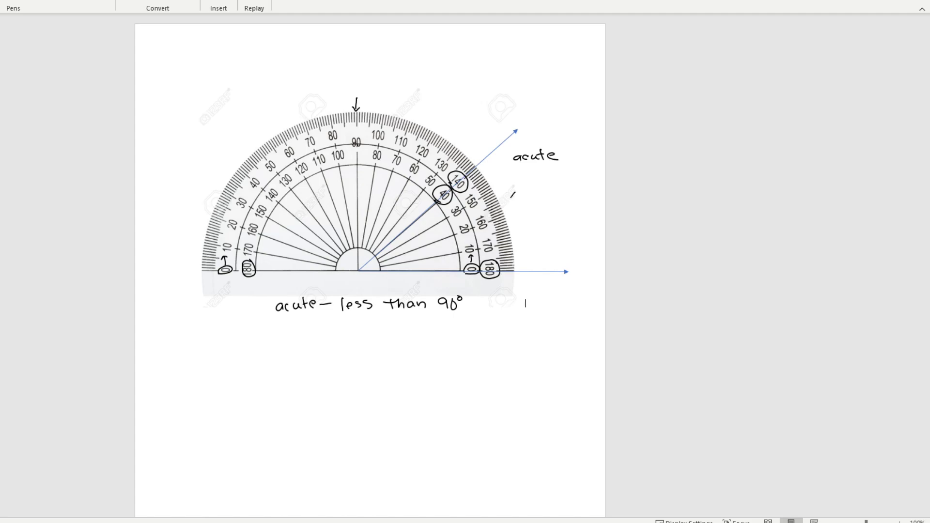
Erase all ink and the 40° ray, leaving only the baseline arrow on the protractor
text(40°)
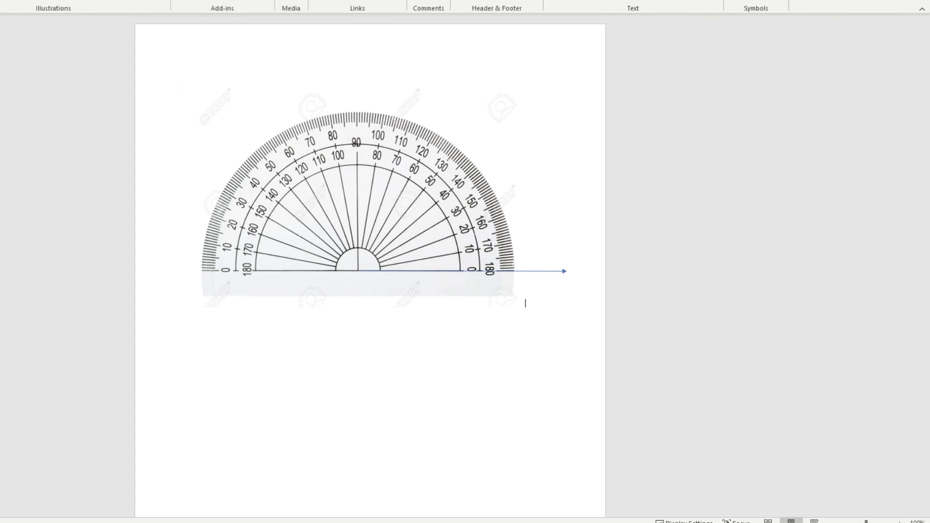
Draw a new arrow ray from the protractor centre toward the upper left
click(53, 8)
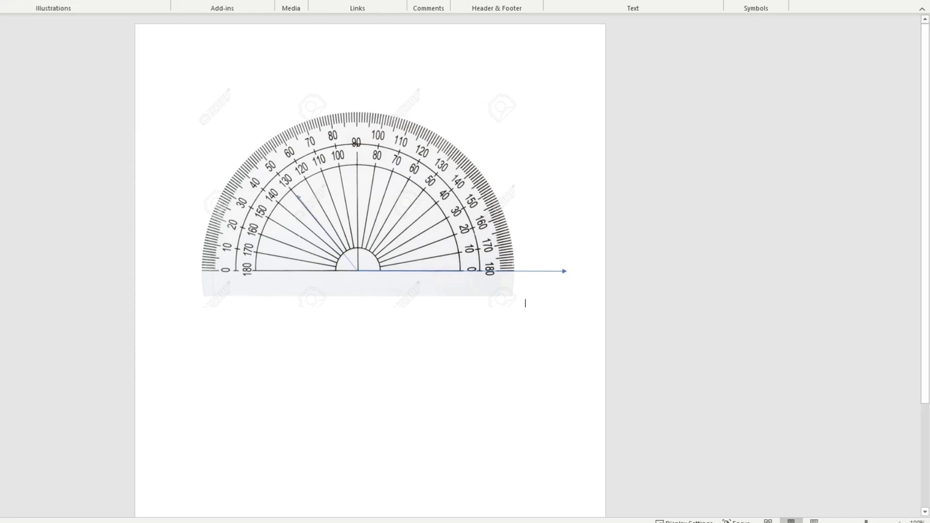
drag(301, 199, 217, 108)
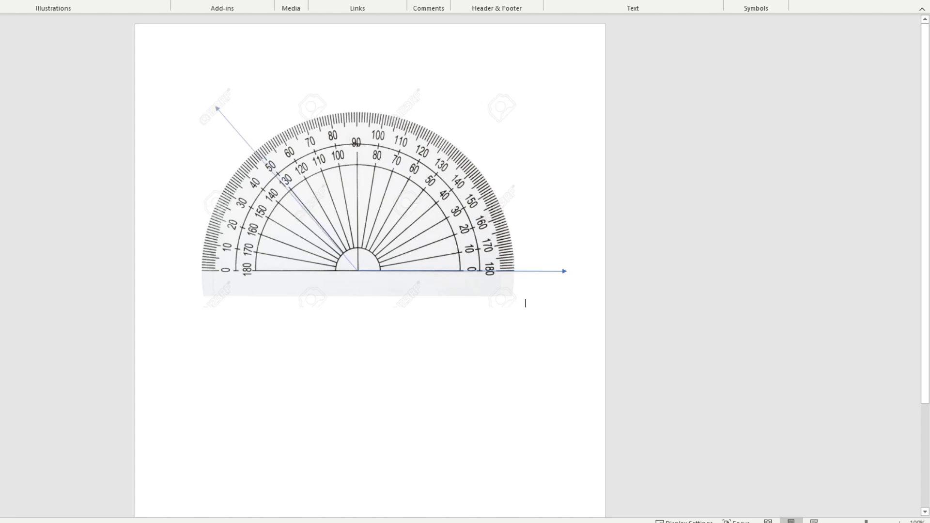
click(357, 270)
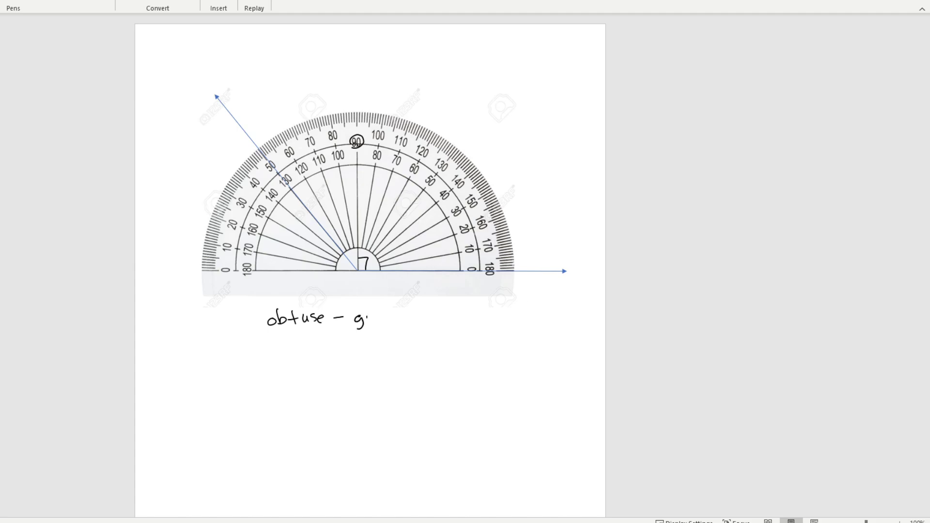
Handwrite 'obtuse – greater than 90° and less than 180°' beneath the protractor
text(reati)
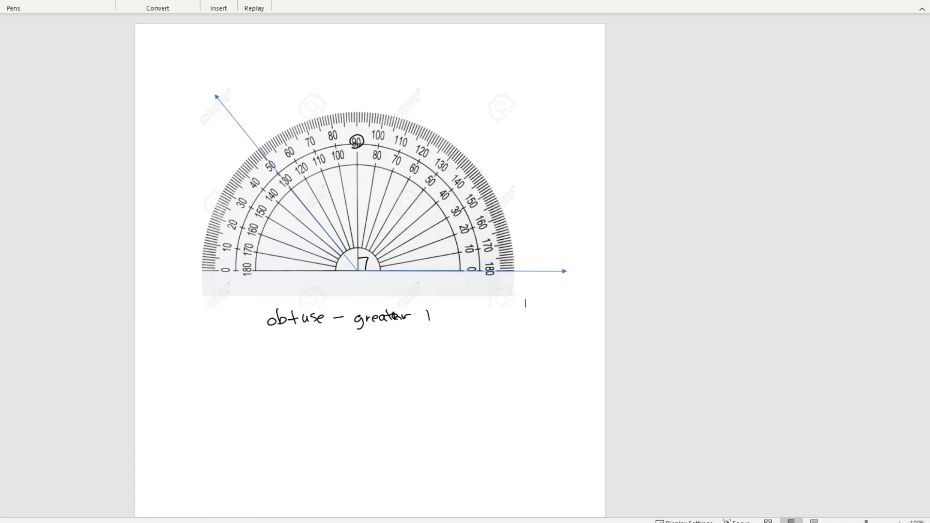
text(than)
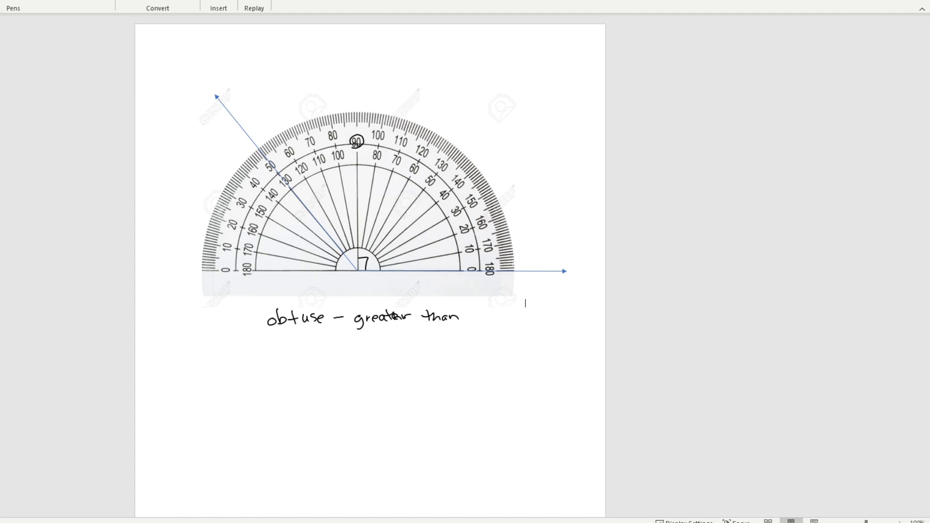
text(90°)
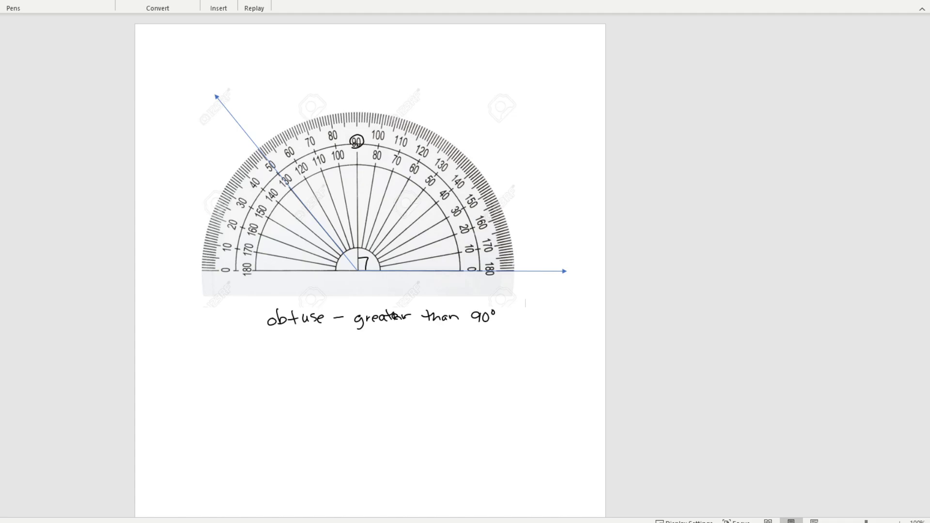
text(on')
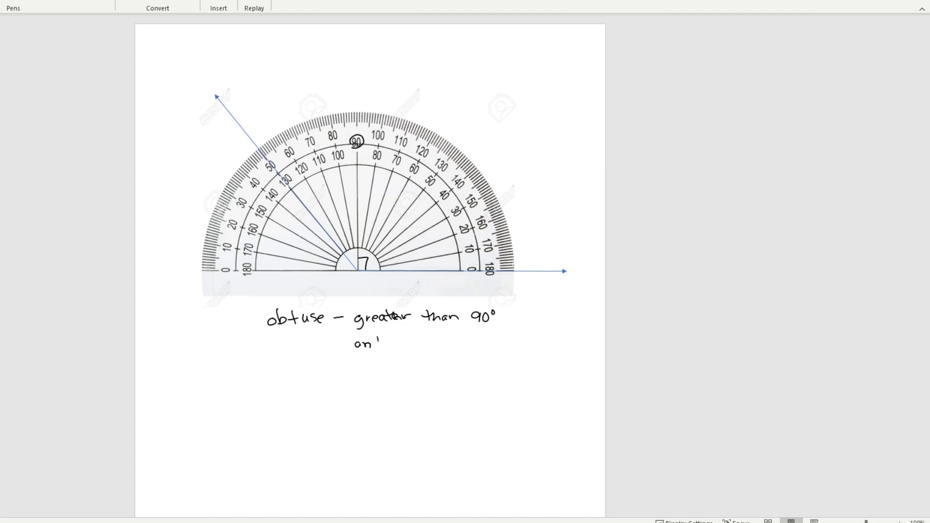
text(and less than 18)
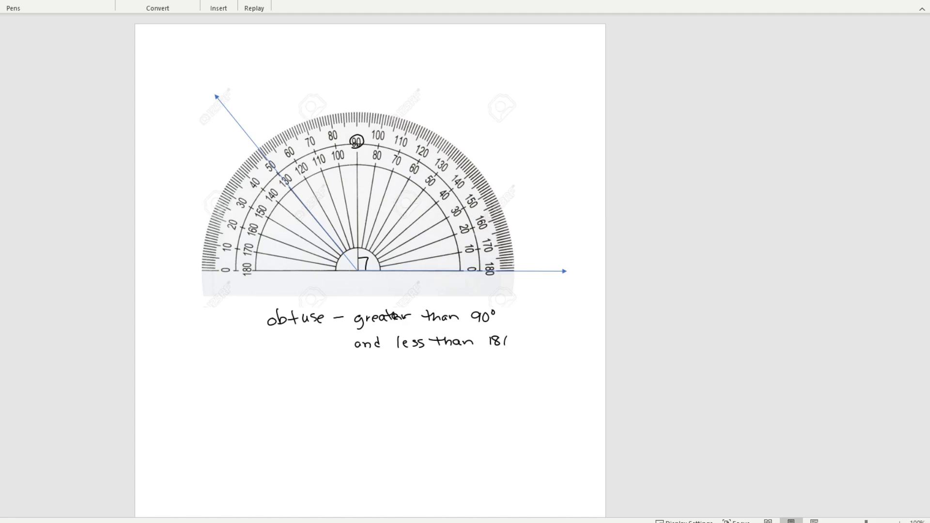
text(0°)
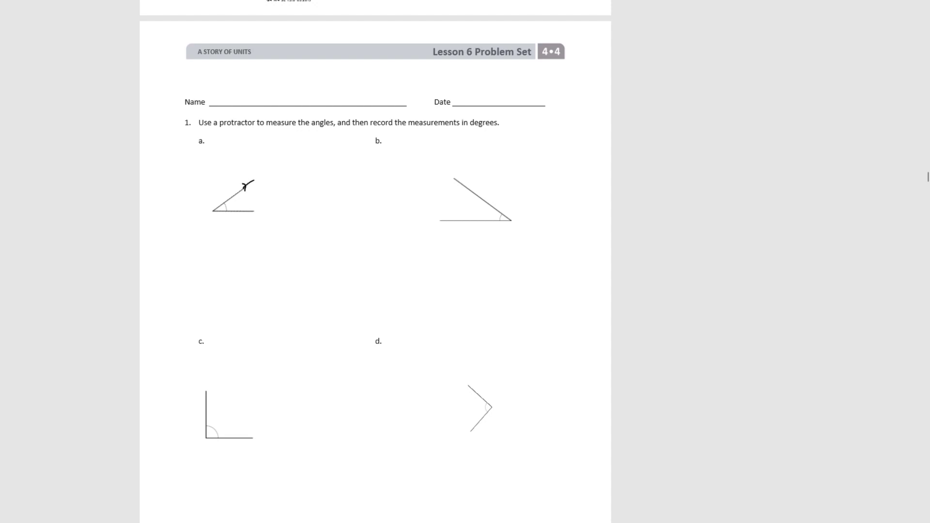
Draw arrowed pen lines extending the upper and lower rays of angle a
drag(246, 185, 285, 162)
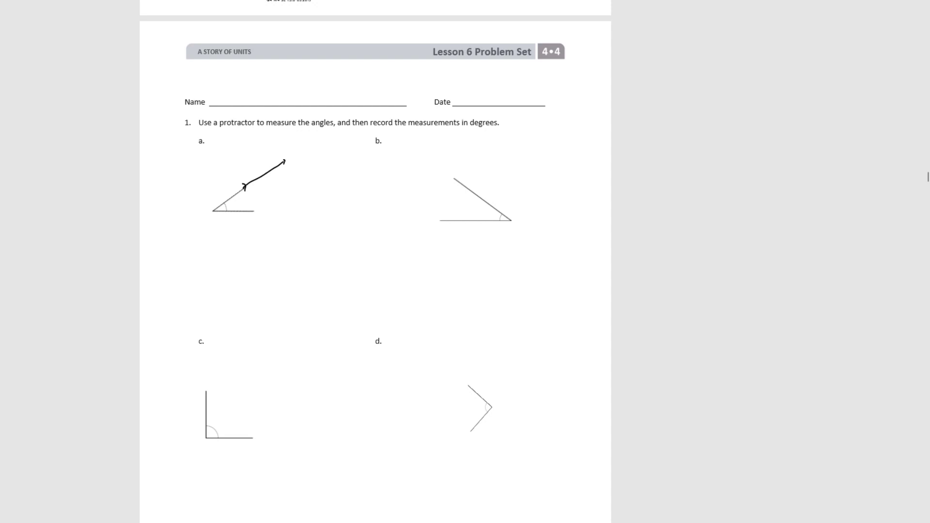
drag(250, 209, 319, 209)
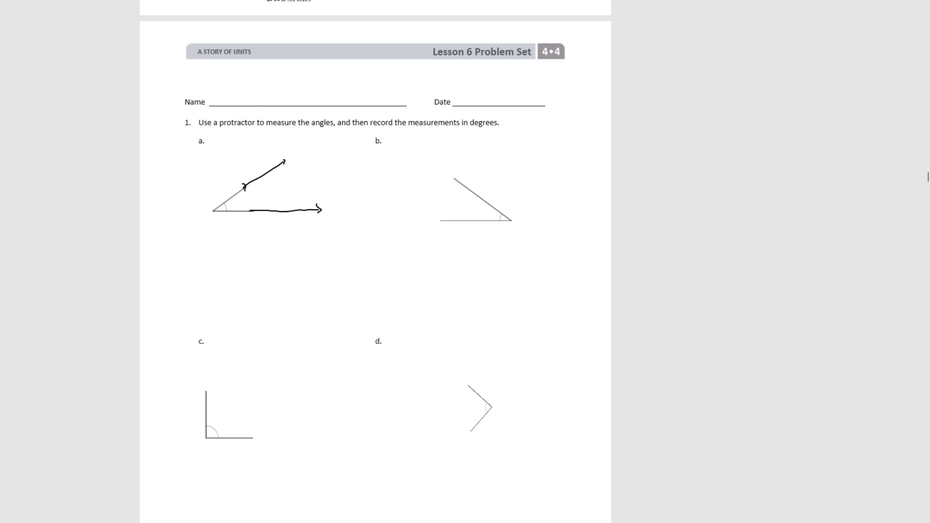
Write 36° in angle a, slightly extend angle b's base, and write 36° in angle b
text(36)
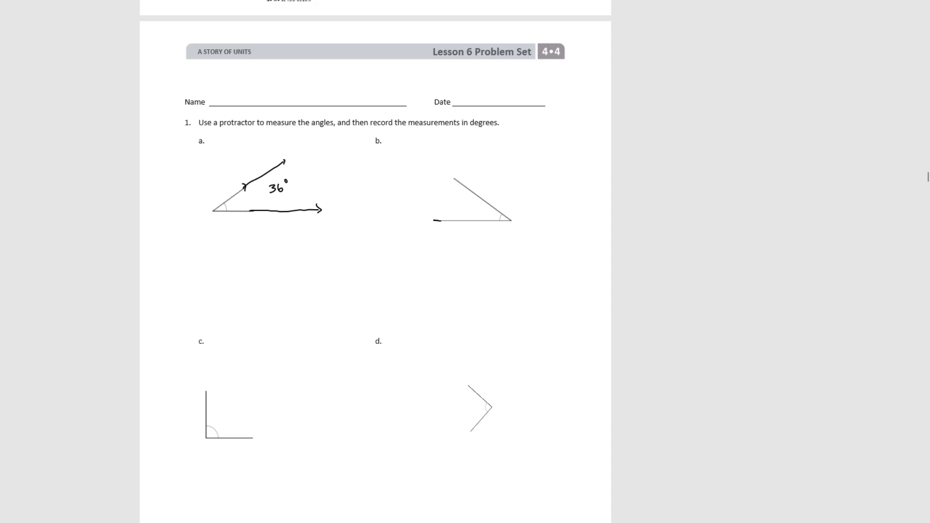
text(3')
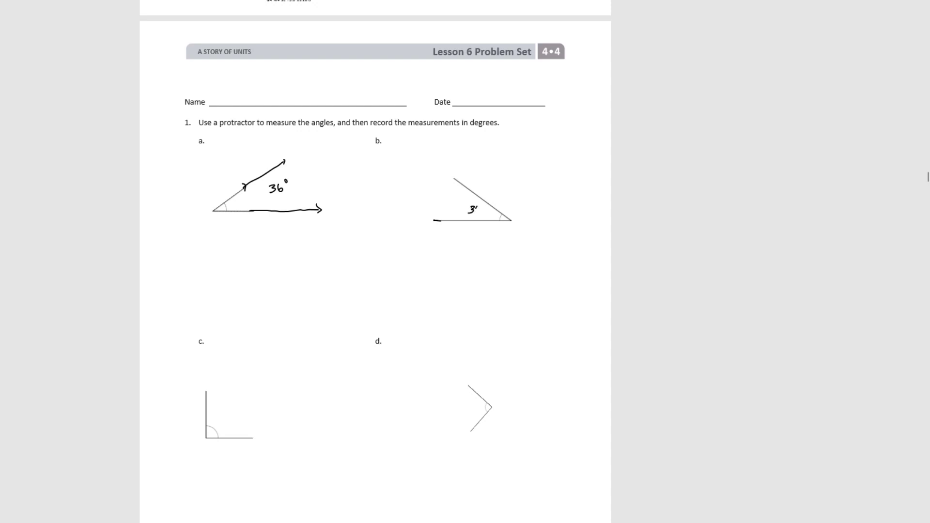
text(36°)
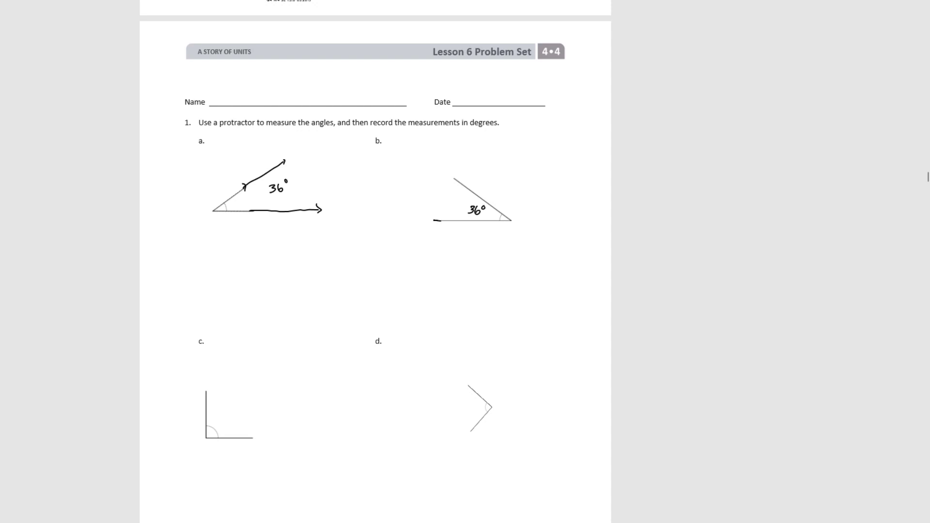
Scroll to angles c and d, handwrite 90° beside each, and extend d's lower ray
scroll(down, 3)
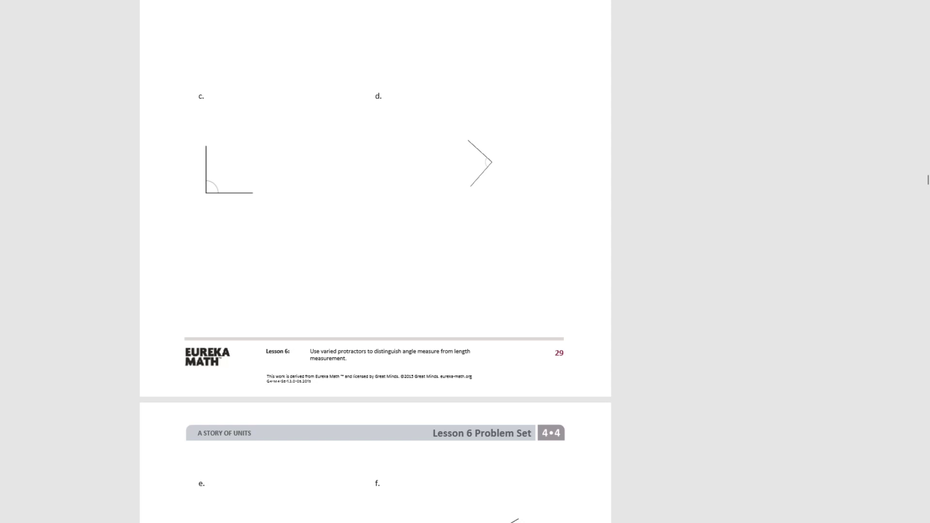
text(90)
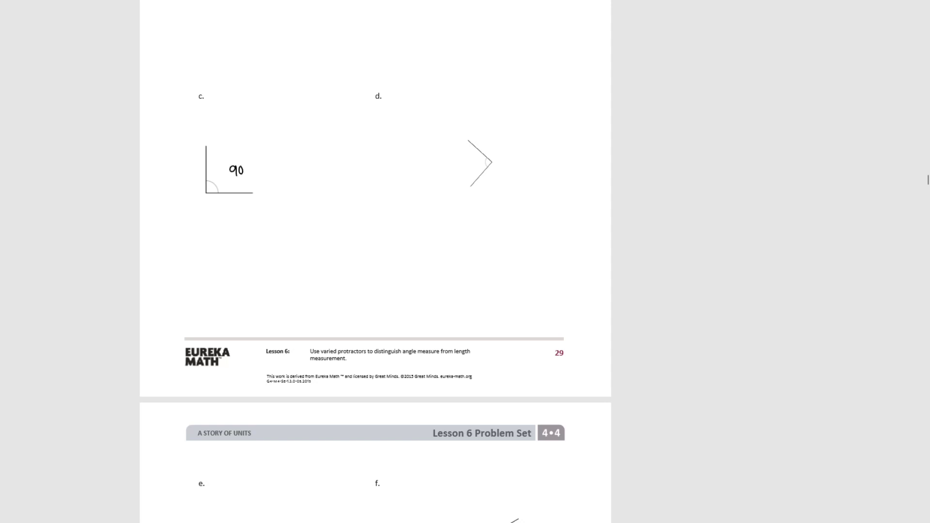
text(°)
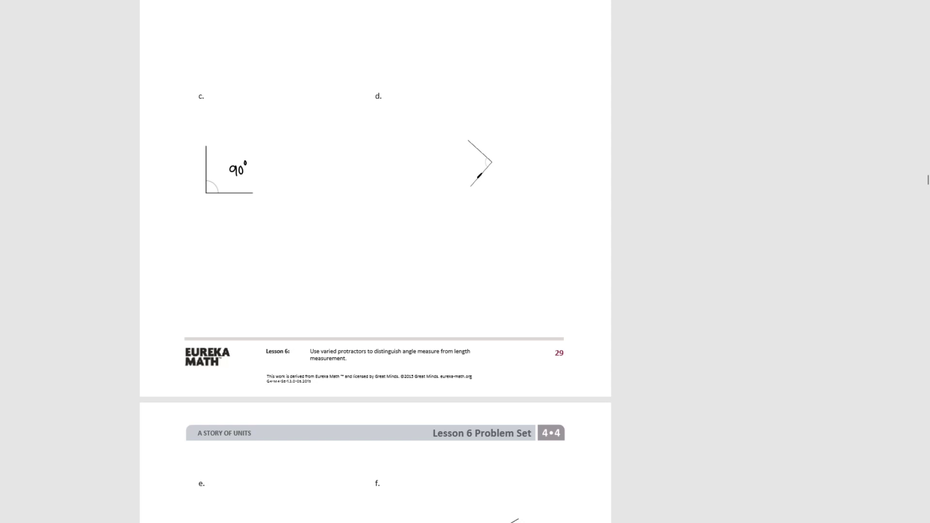
text(91)
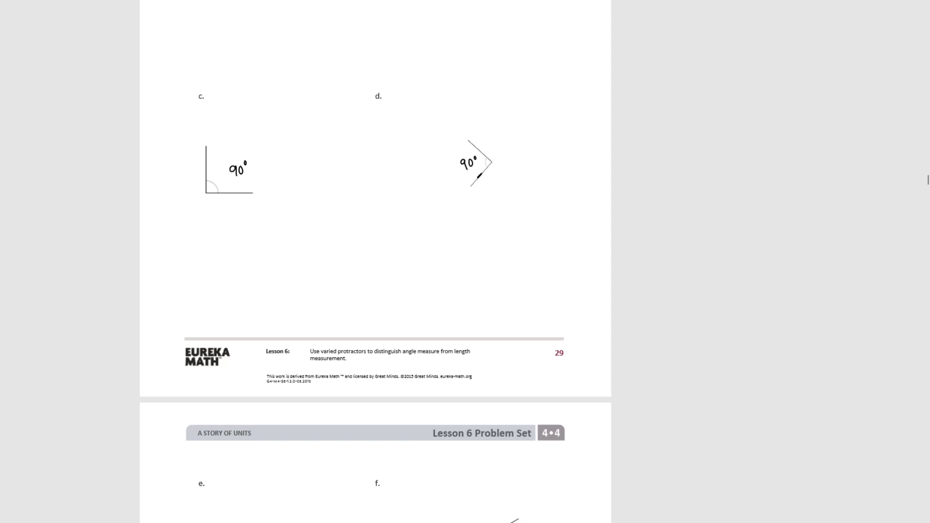
Scroll down to page 30 and handwrite 155° by angle g and 90° by angle h
scroll(down, 3)
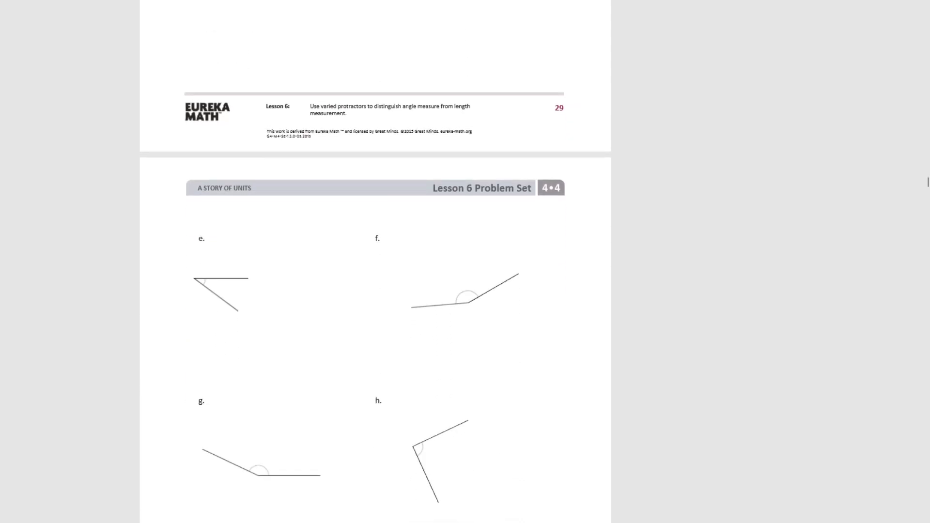
scroll(down, 3)
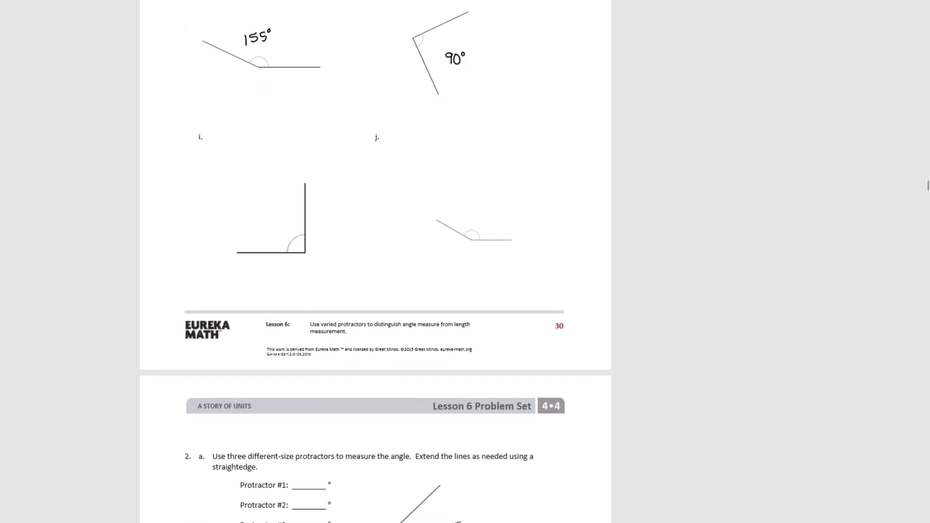